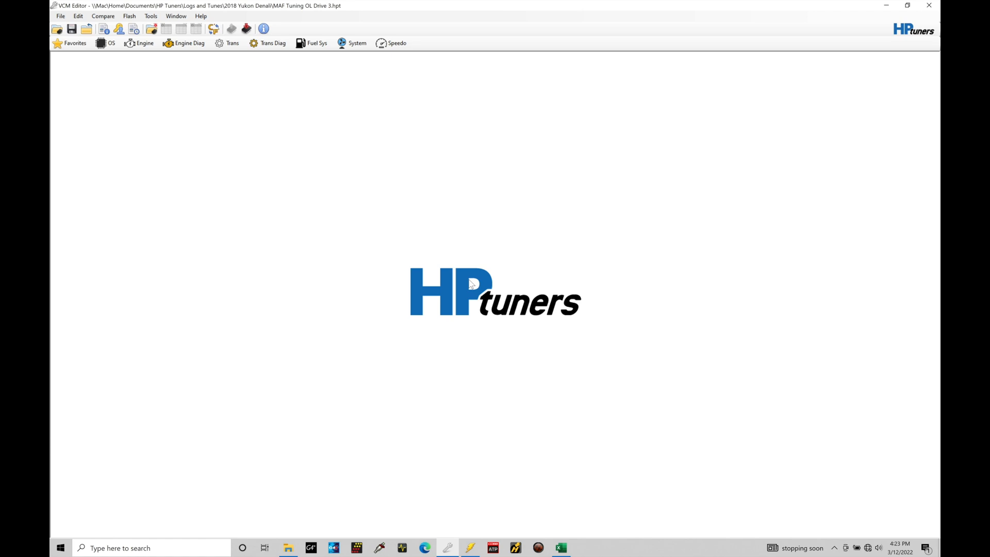
mouse_move(322, 217)
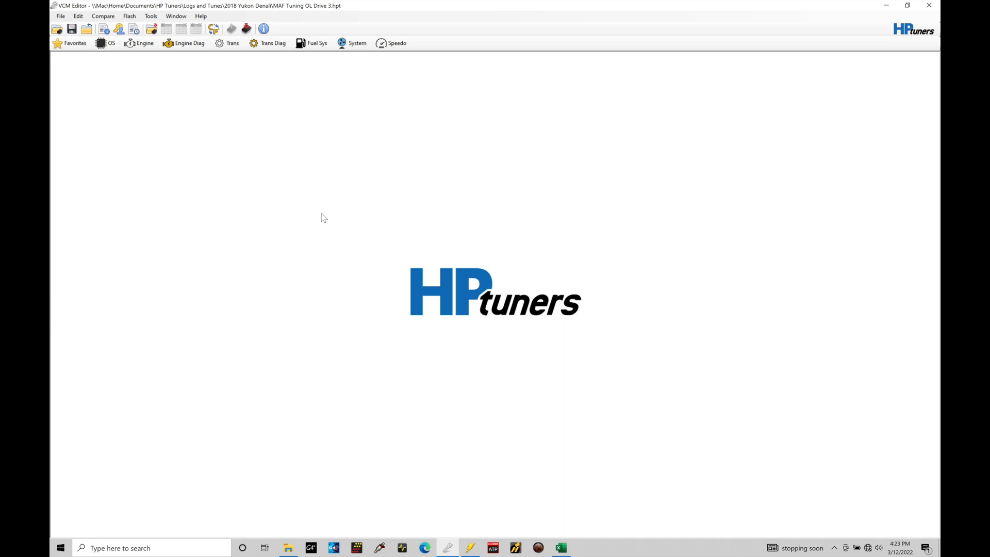
mouse_move(188, 80)
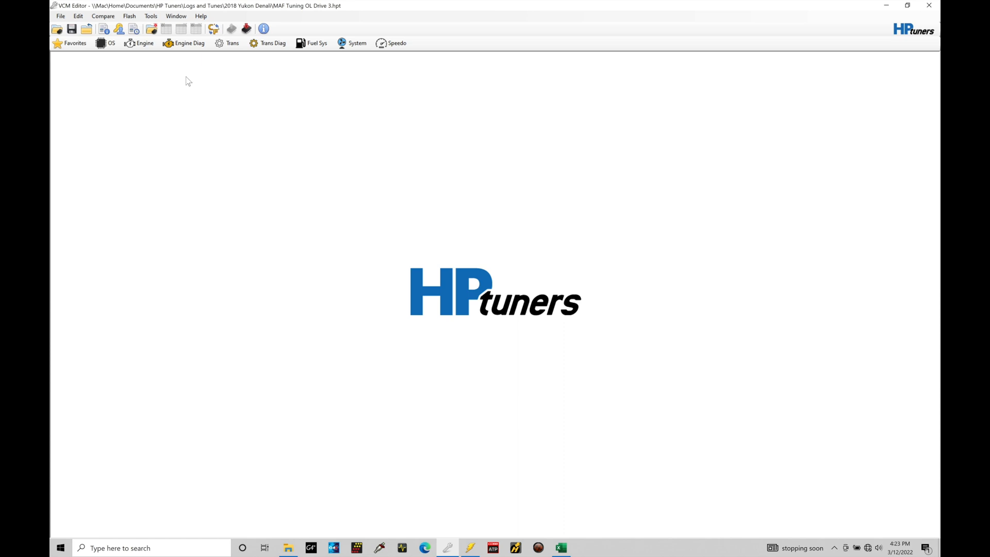
Step: Navigate the open tune to Engine > Airflow > Variable Camshaft, showing the intake and exhaust cam tables
click(140, 43)
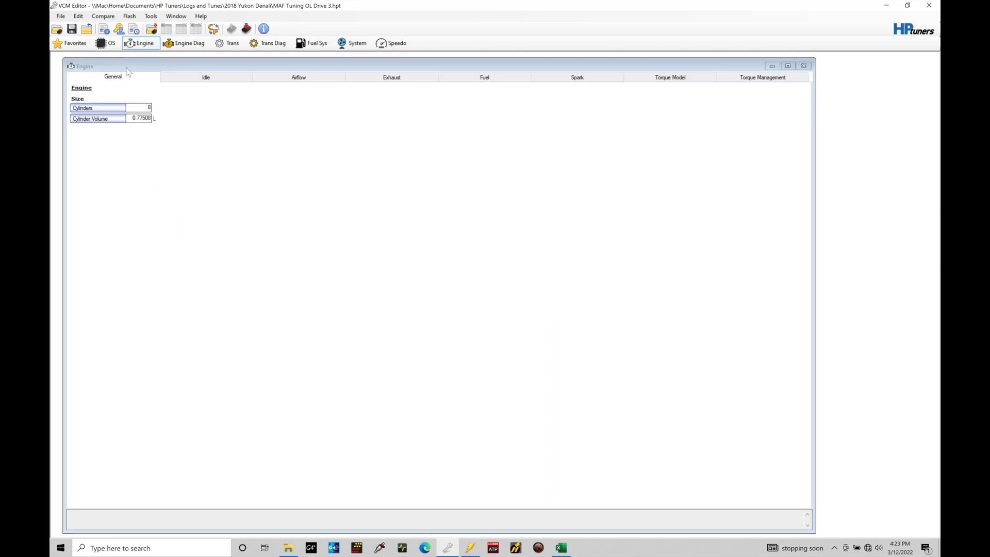
click(298, 77)
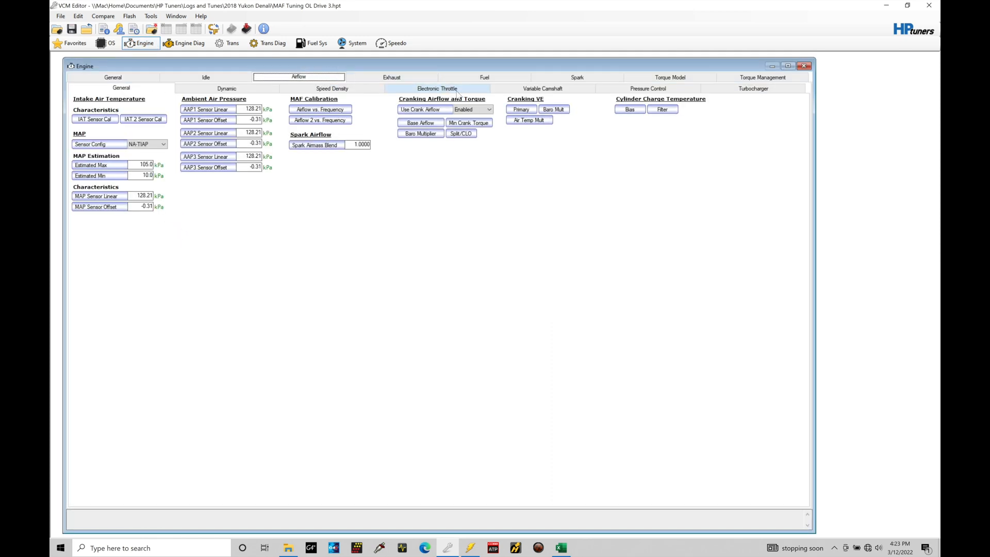
click(541, 89)
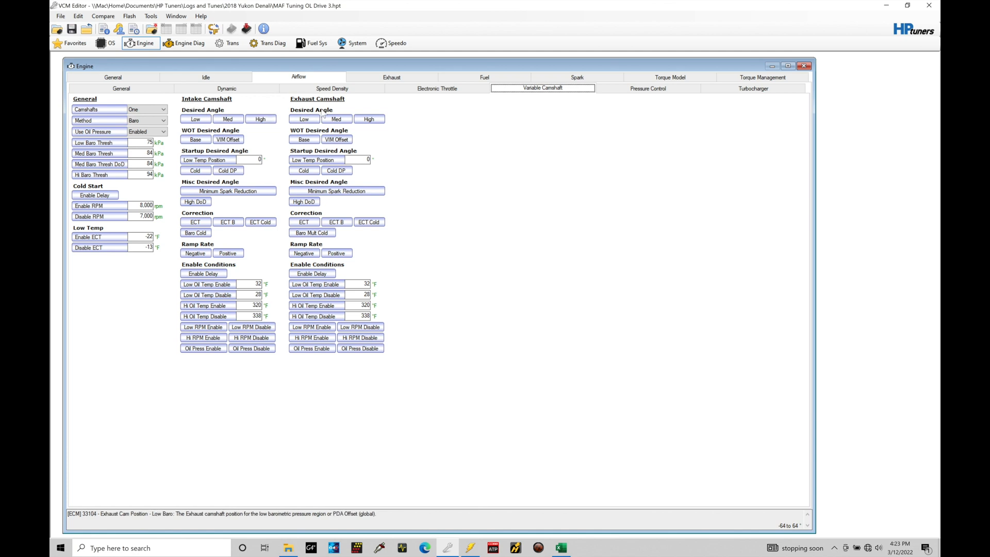
mouse_move(339, 108)
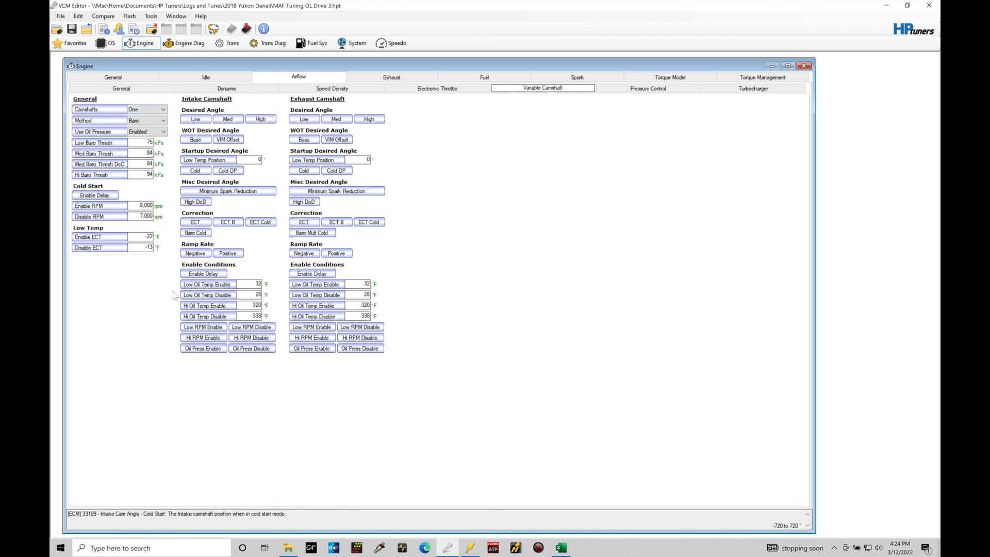
click(207, 285)
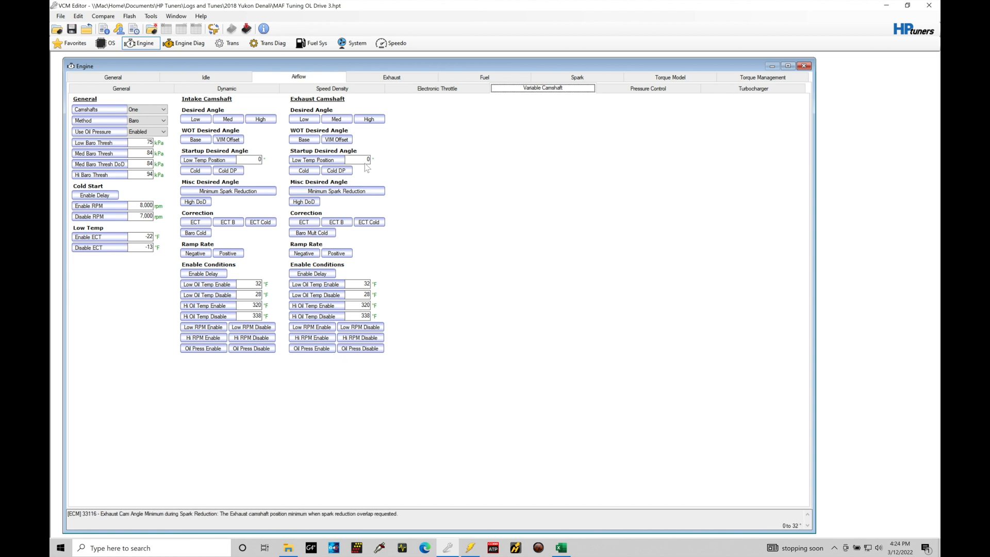
mouse_move(368, 147)
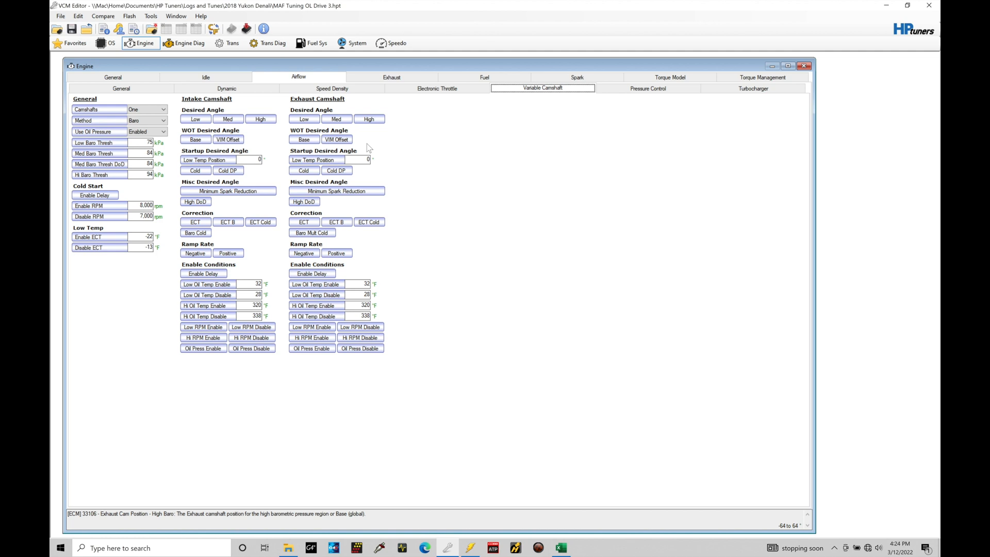
mouse_move(346, 147)
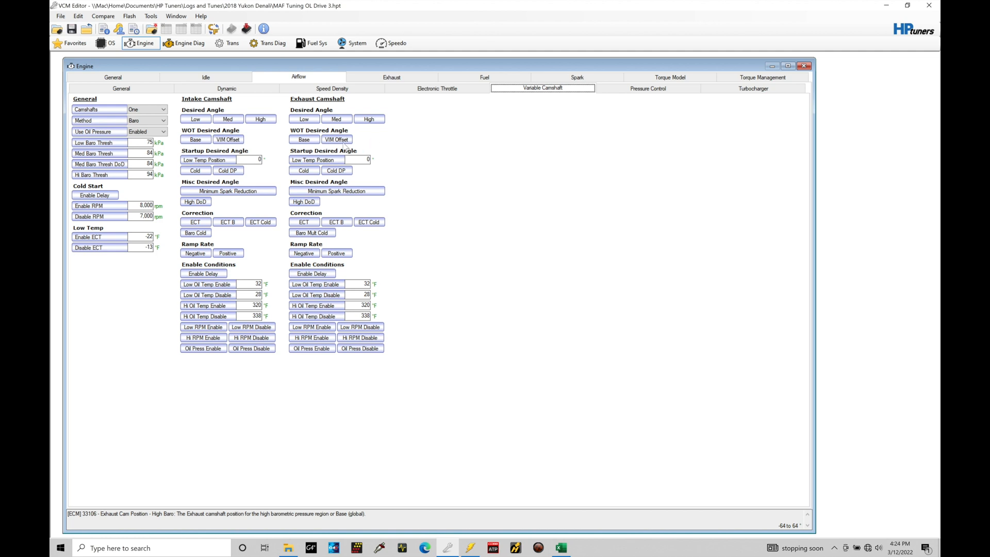
click(163, 109)
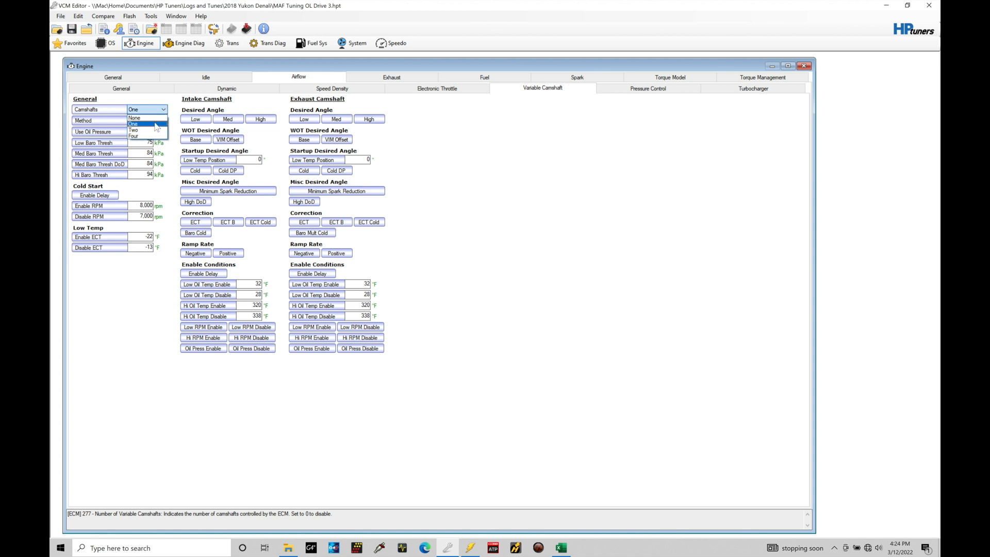
click(133, 123)
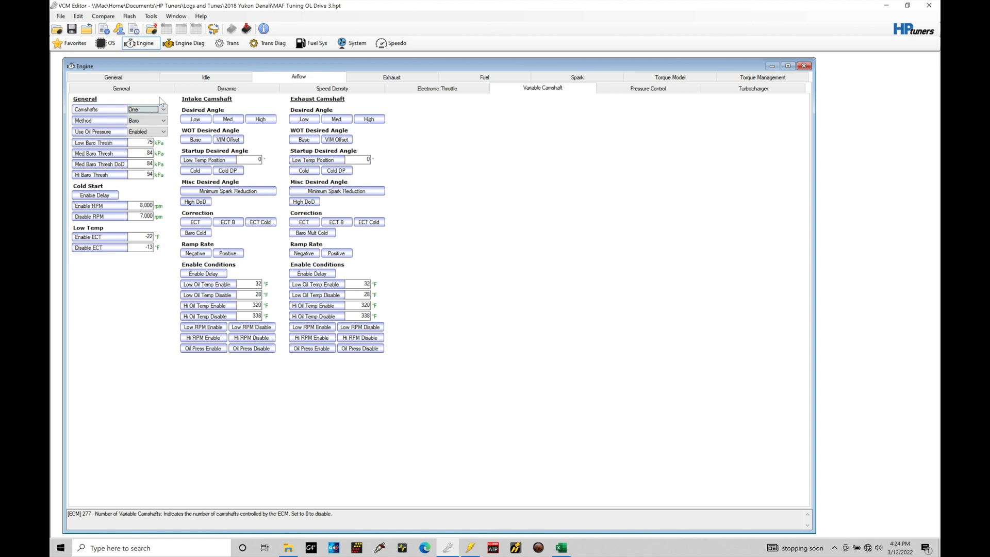